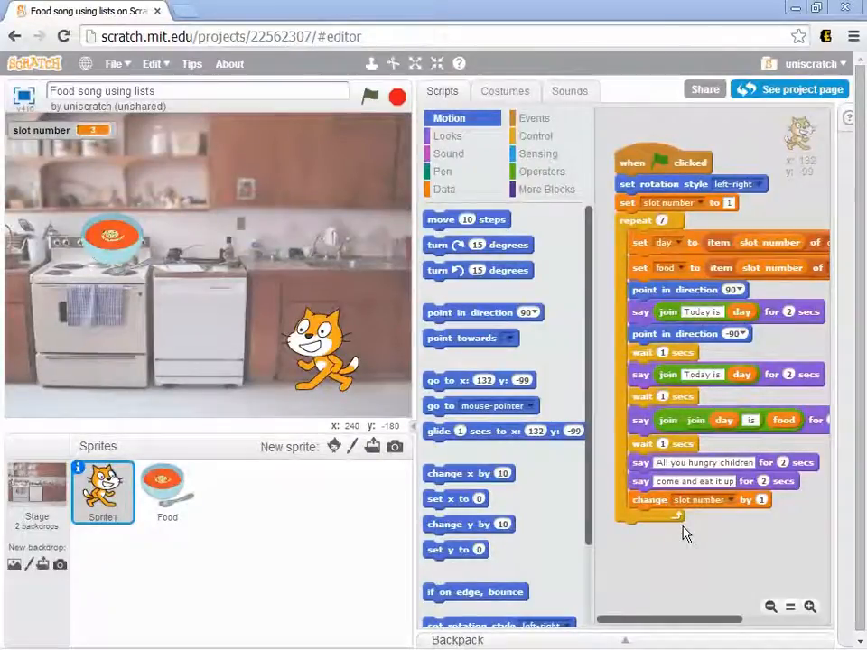
Create a new blank project from the File menu, keeping the default cat sprite
click(368, 97)
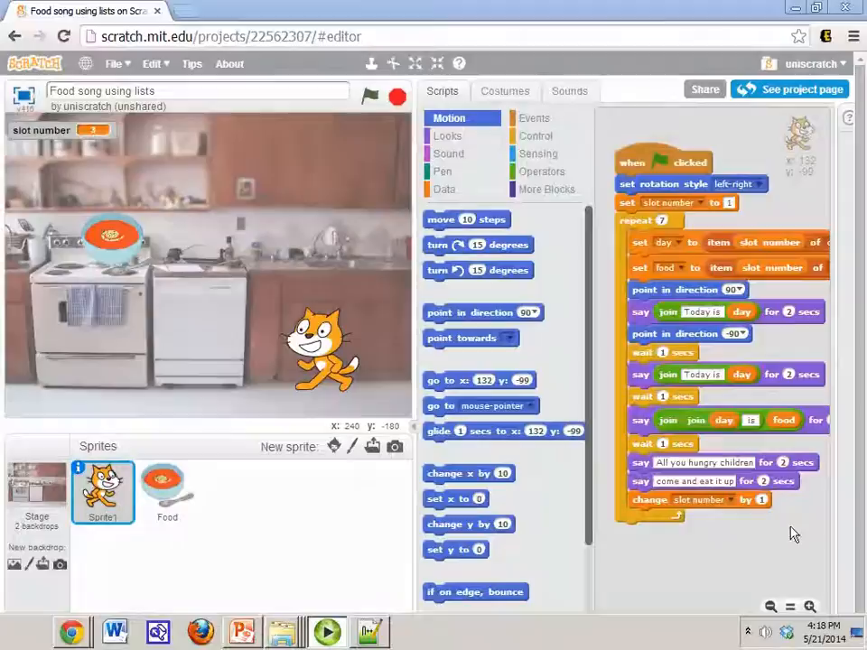
click(114, 63)
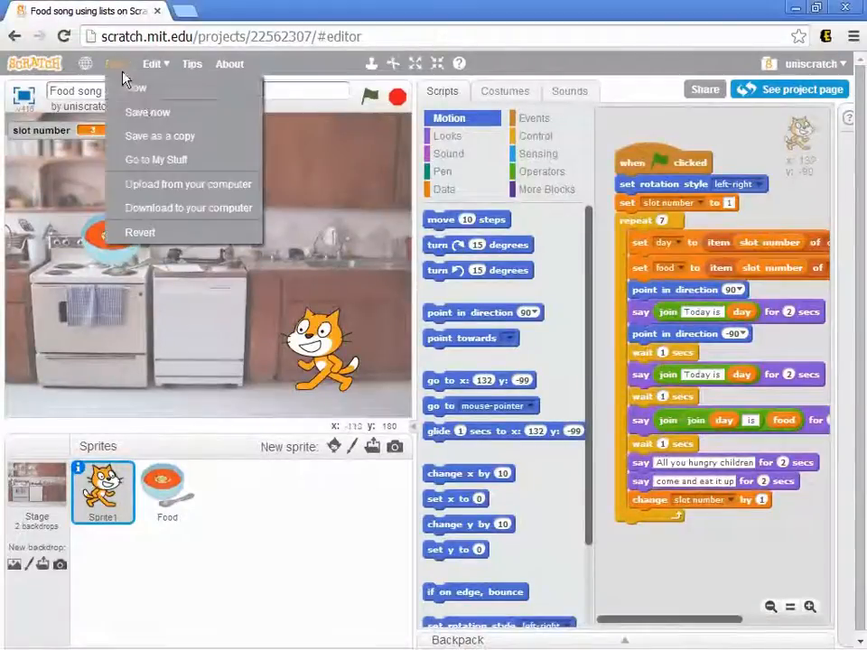
click(159, 135)
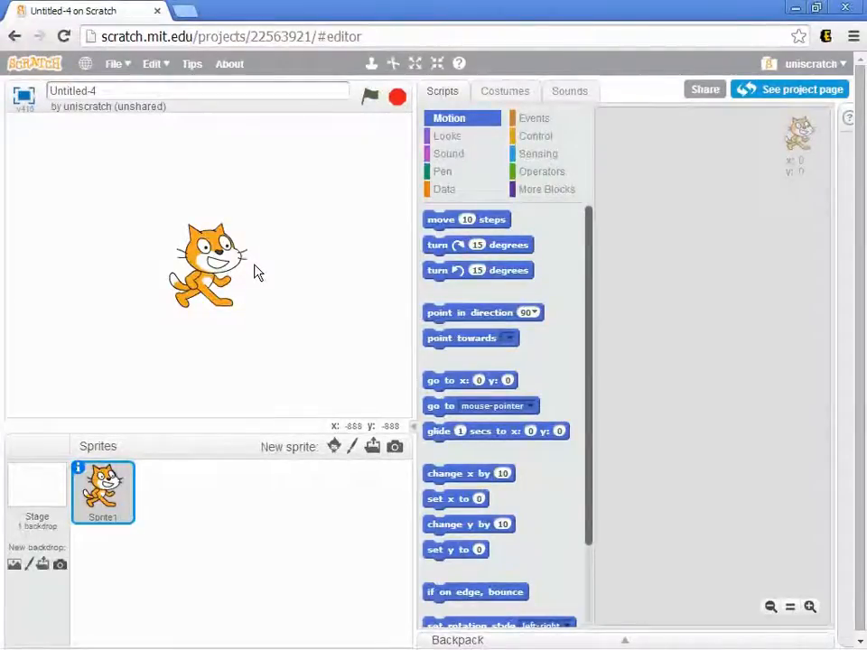
mouse_move(159, 166)
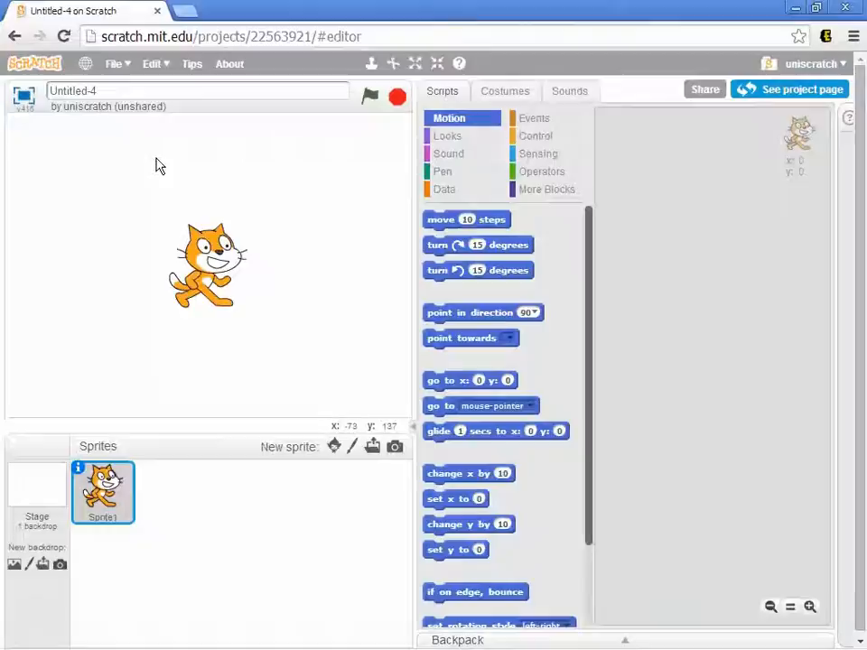
mouse_move(148, 249)
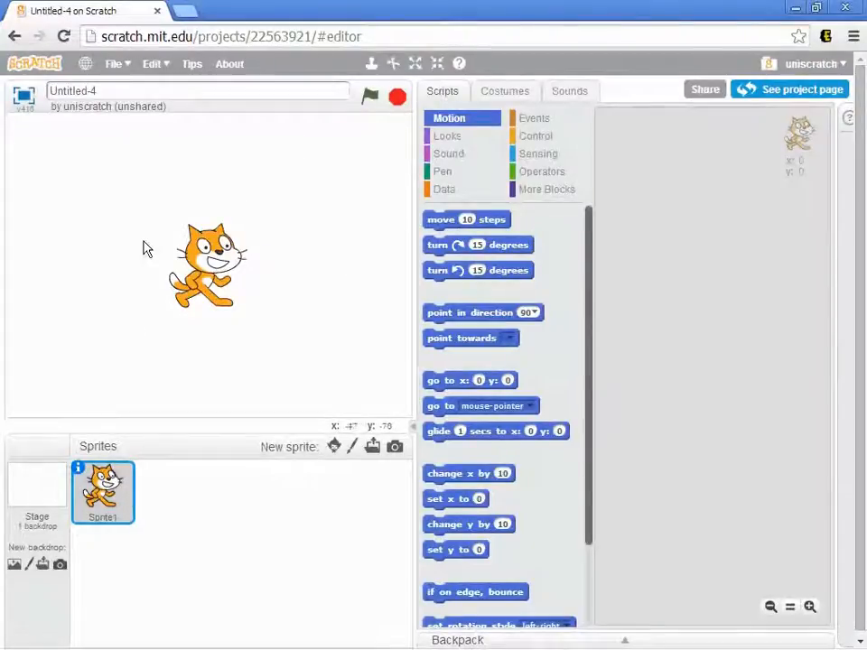
mouse_move(173, 341)
text(State Capital Qu)
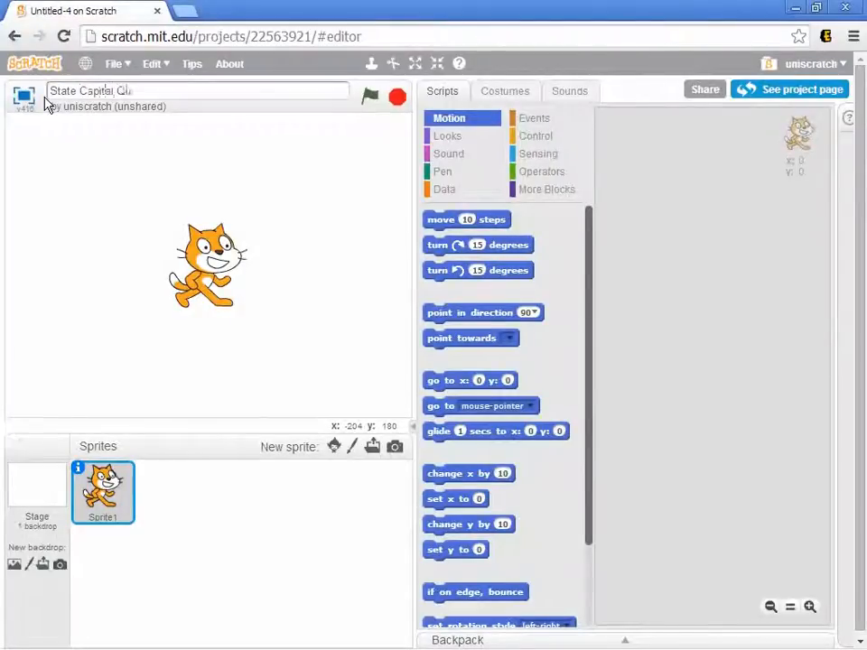
Finish the project title so it reads 'State Capital Quiz'
text(iz)
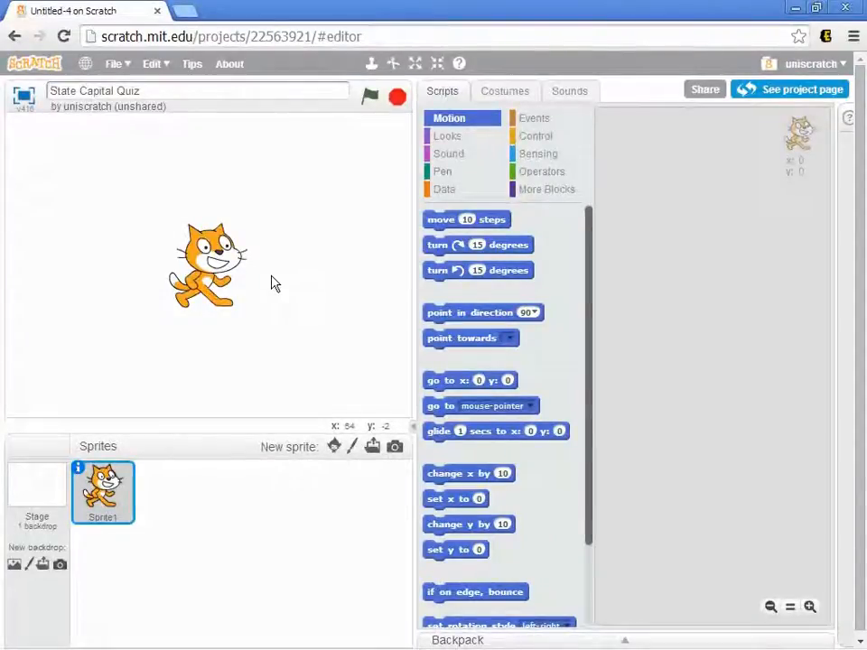
mouse_move(316, 416)
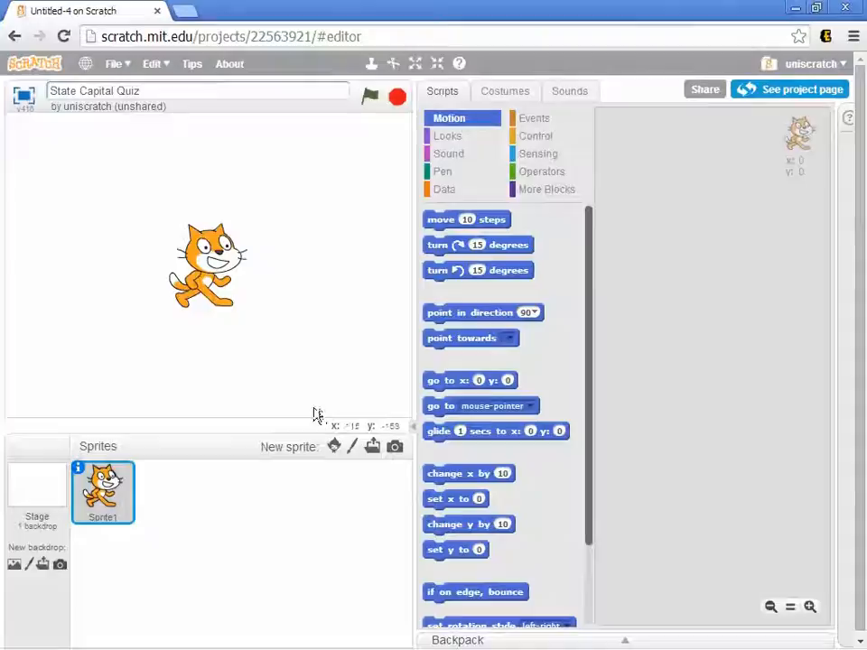
mouse_move(316, 413)
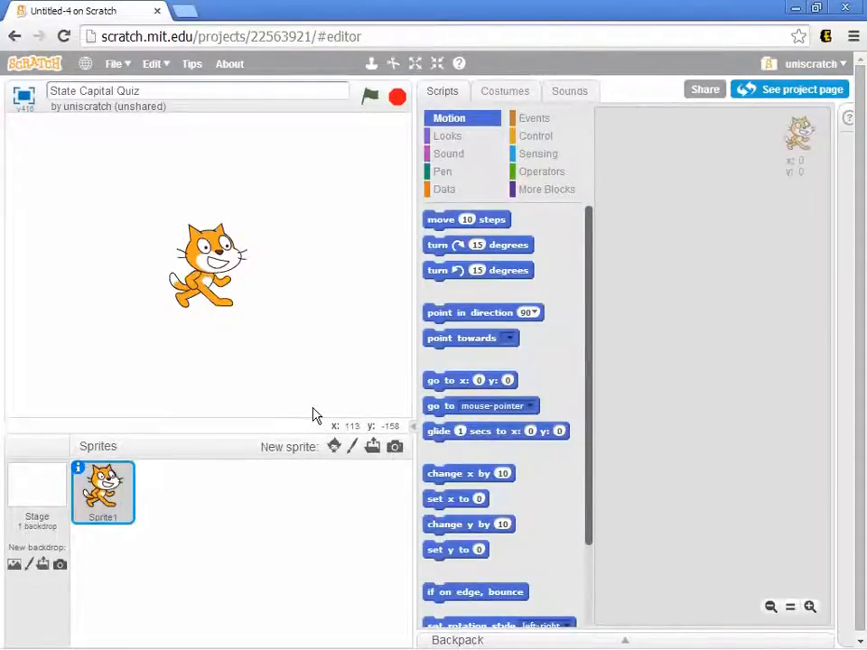
mouse_move(293, 383)
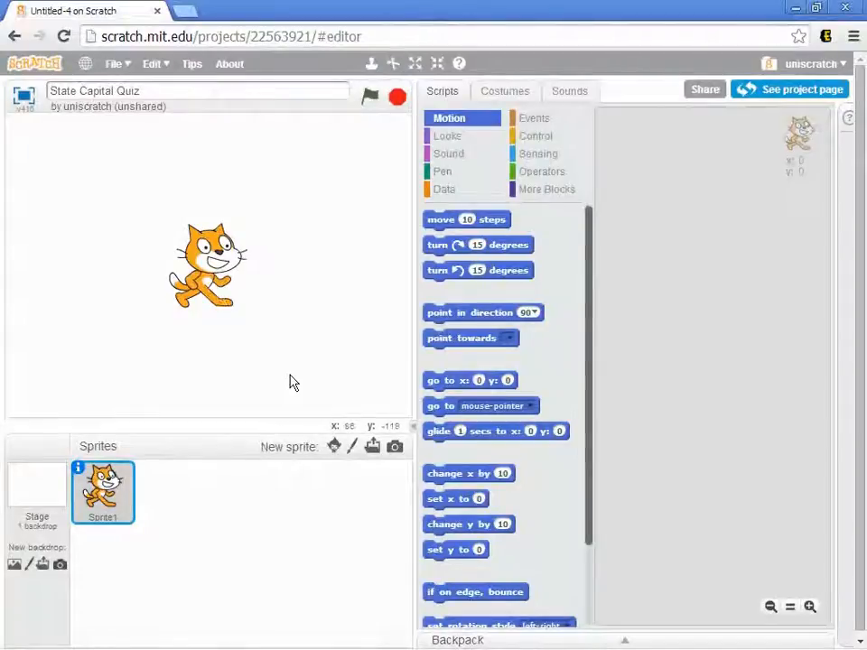